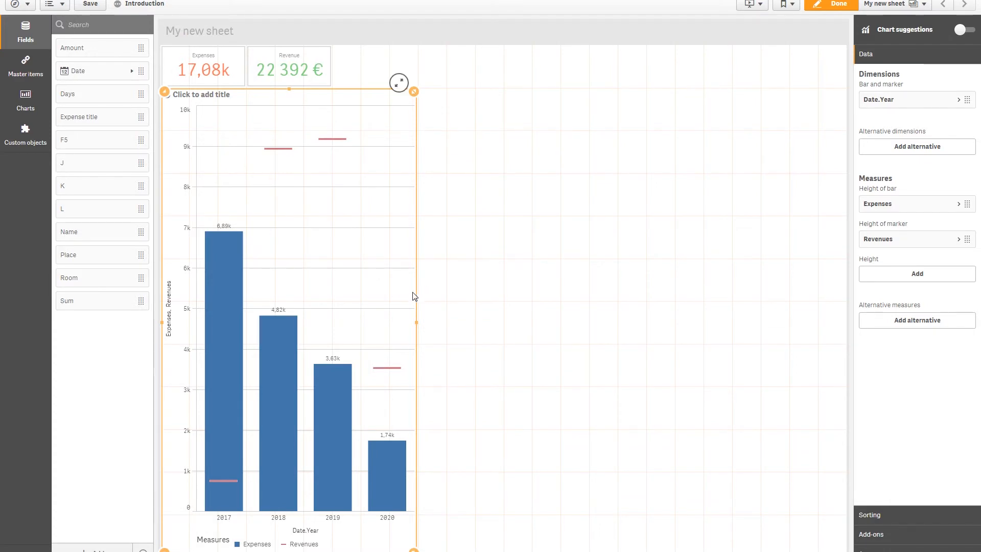
{"action": "mouse_move", "coordinate": [303, 334]}
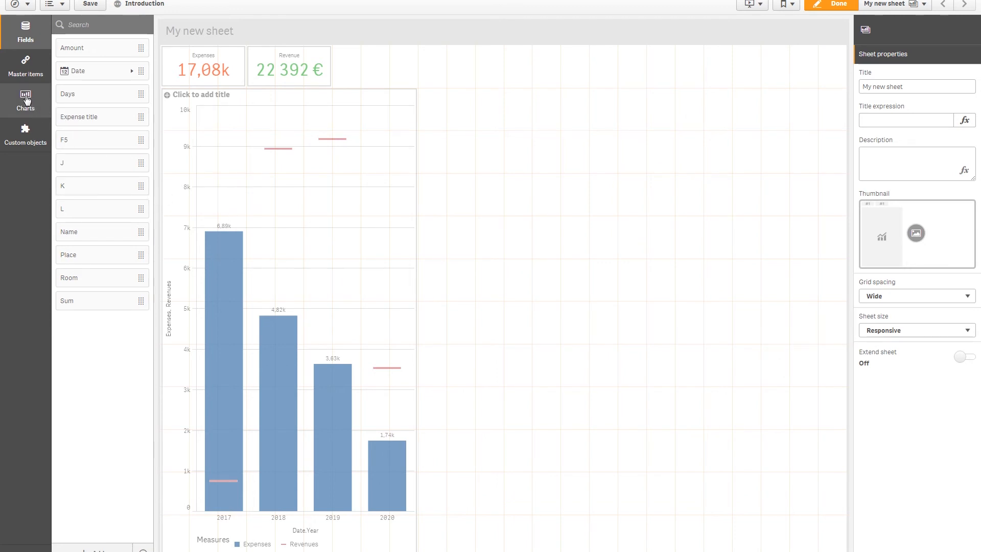
Place an empty pie chart beside the bar chart at lower right, with the data fields listed
{"action": "left_click", "coordinate": [25, 100]}
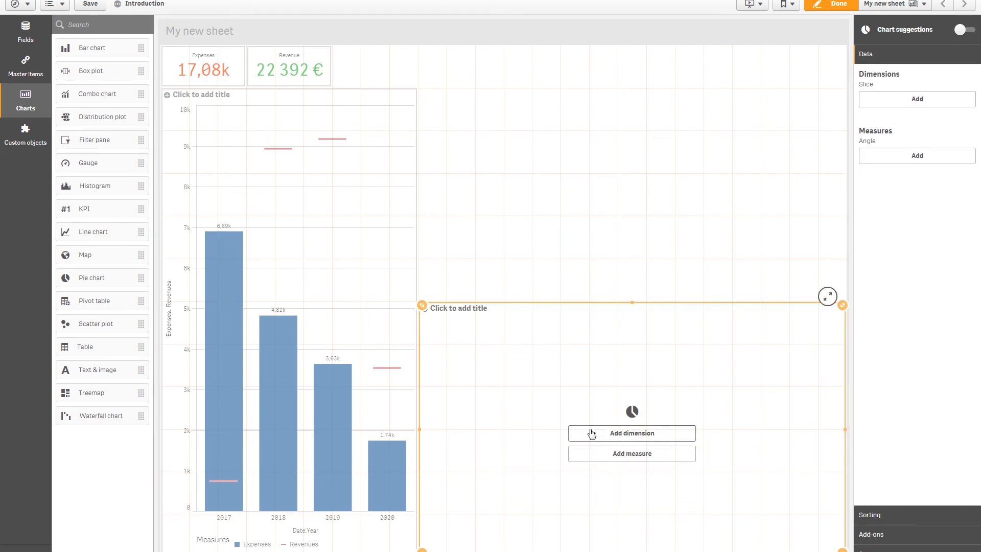
{"action": "mouse_move", "coordinate": [25, 98]}
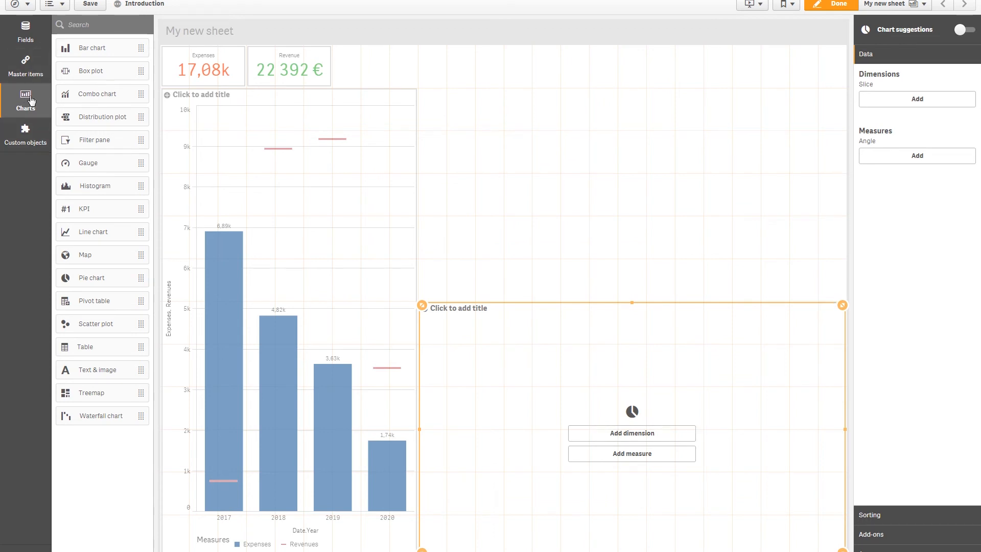
{"action": "left_click", "coordinate": [25, 30]}
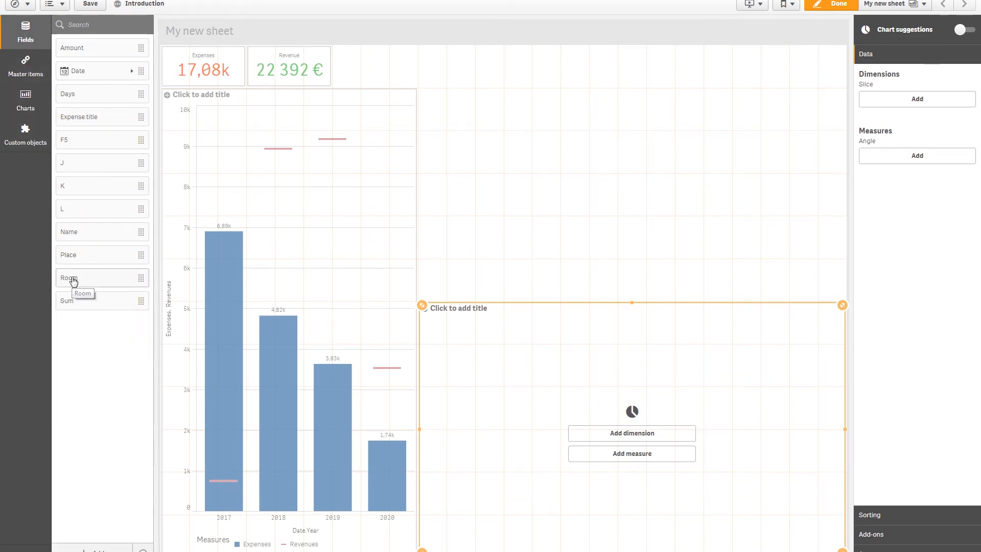